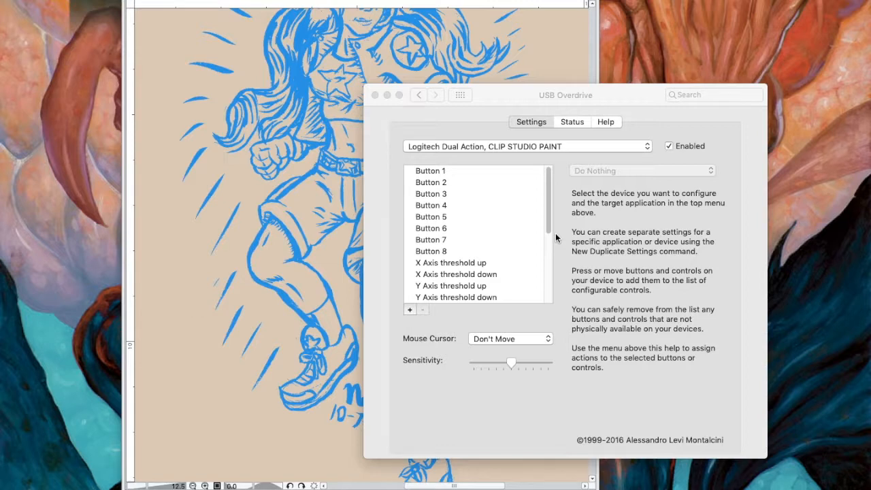
mouse_move(439, 117)
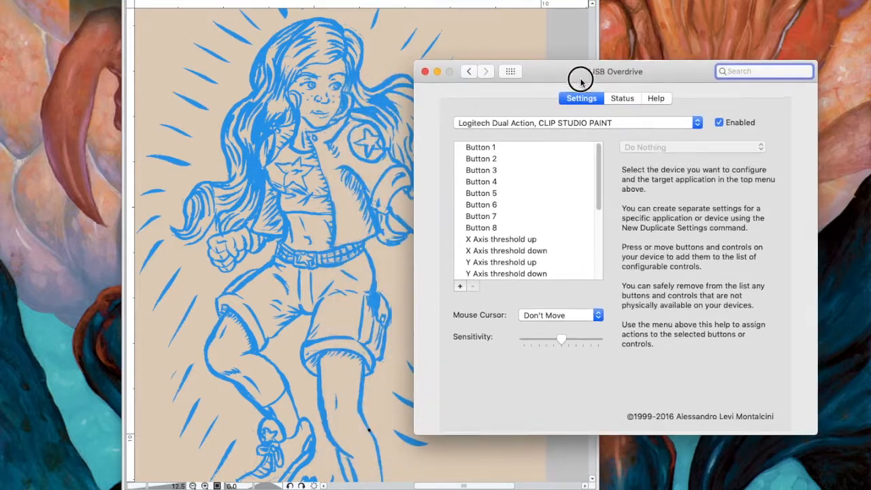
Step: Move the settings window beside the drawing and keep the CLIP STUDIO PAINT settings selected
left_click_drag(582, 76, 562, 100)
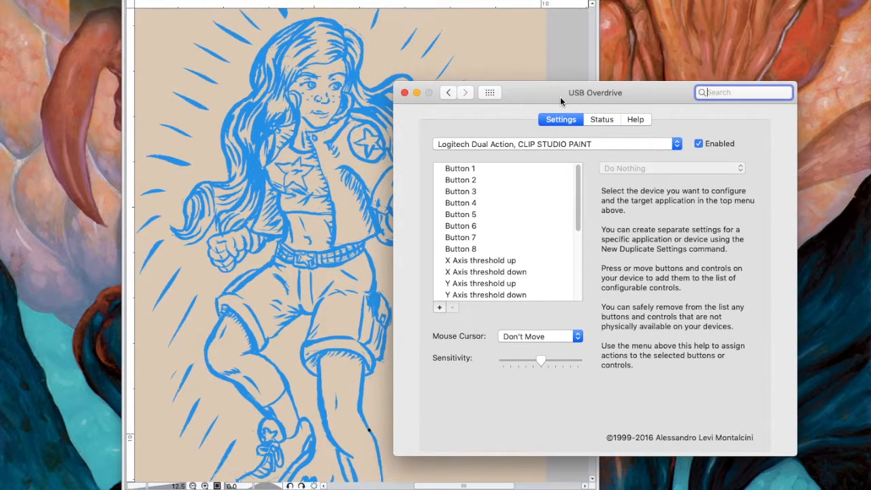
mouse_move(333, 198)
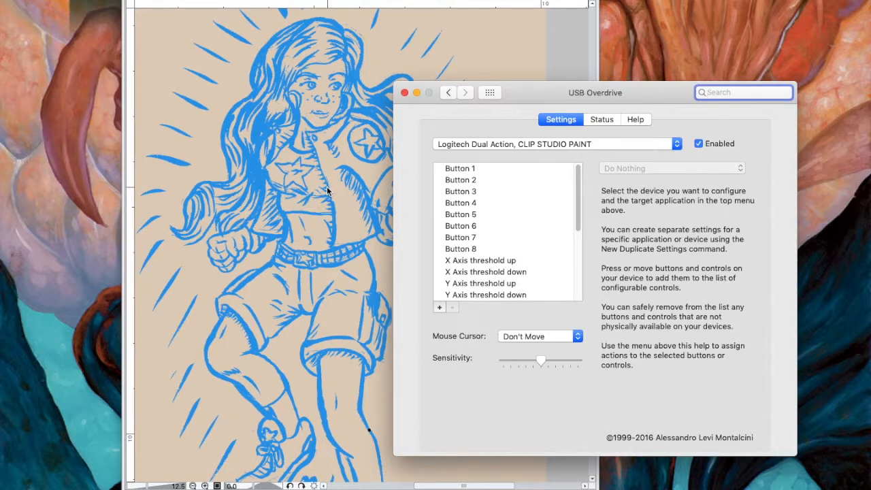
mouse_move(368, 51)
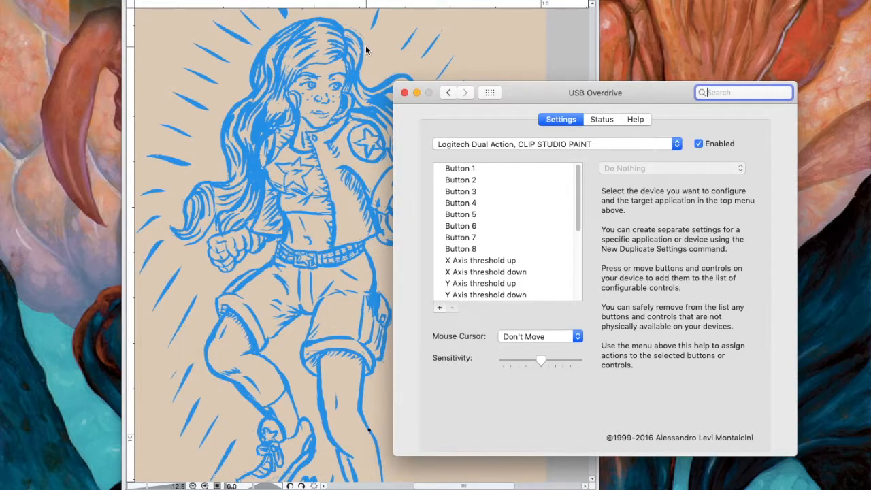
mouse_move(339, 18)
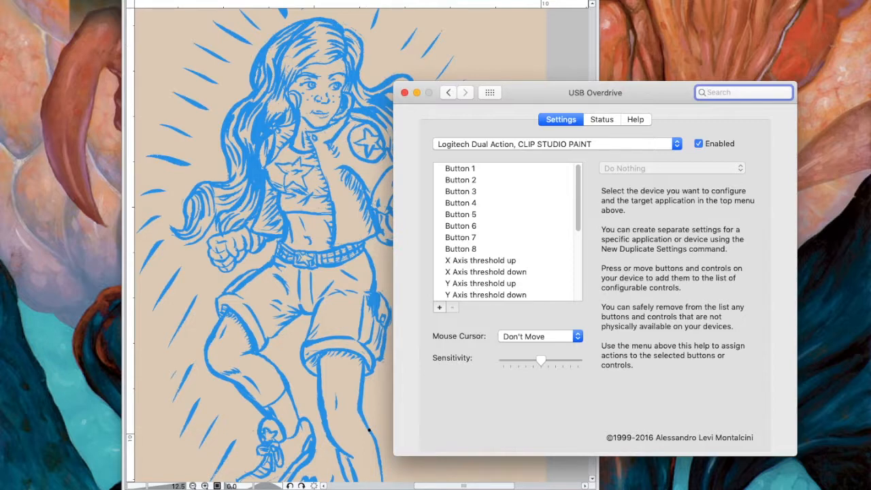
mouse_move(527, 100)
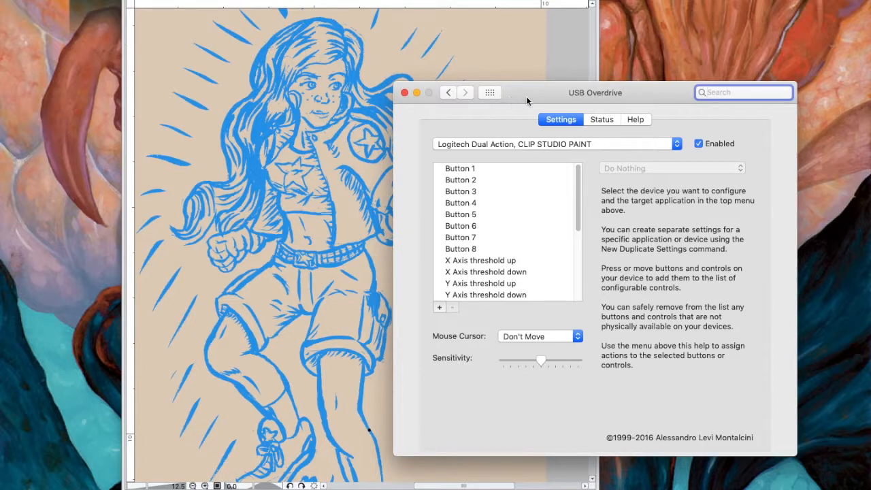
mouse_move(522, 100)
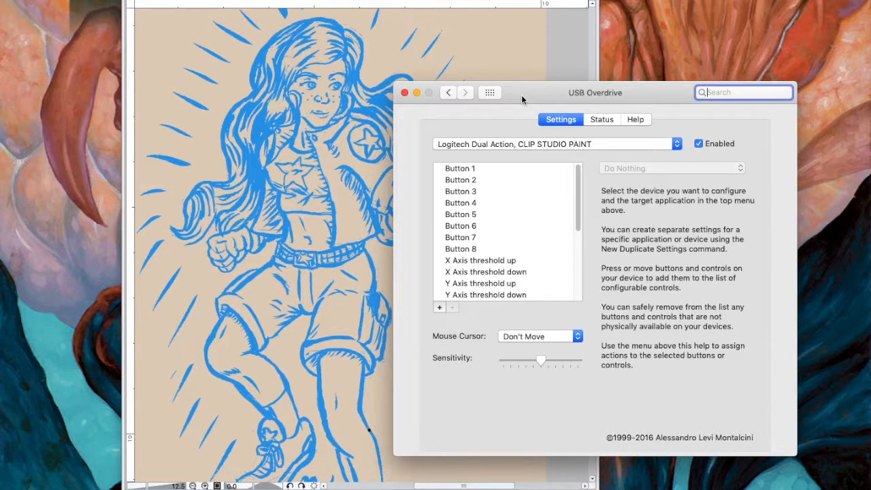
mouse_move(417, 62)
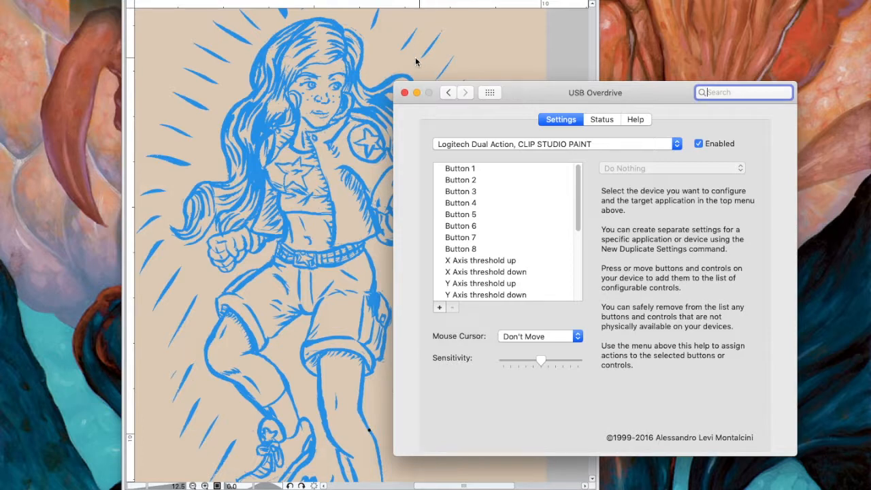
mouse_move(279, 82)
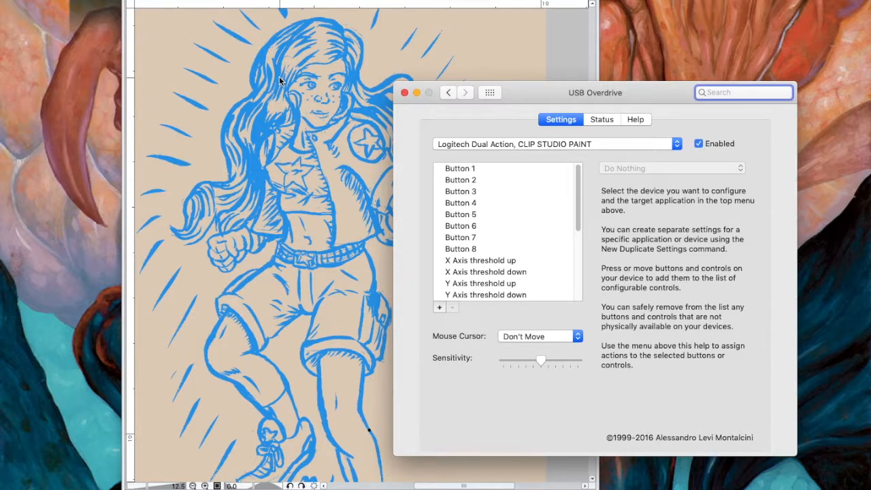
mouse_move(217, 181)
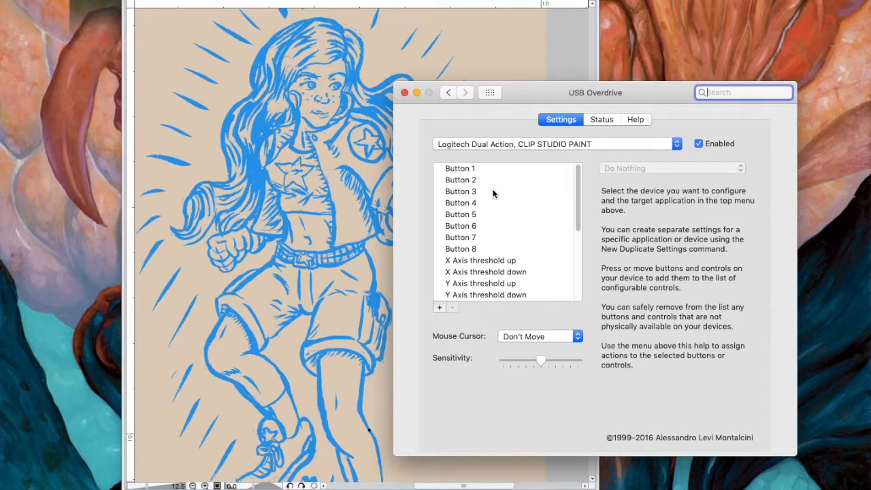
mouse_move(500, 85)
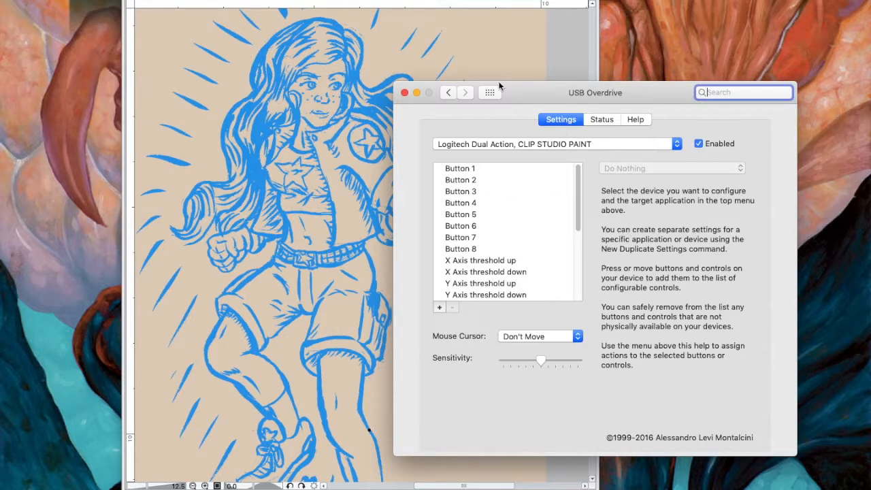
left_click_drag(595, 93, 599, 60)
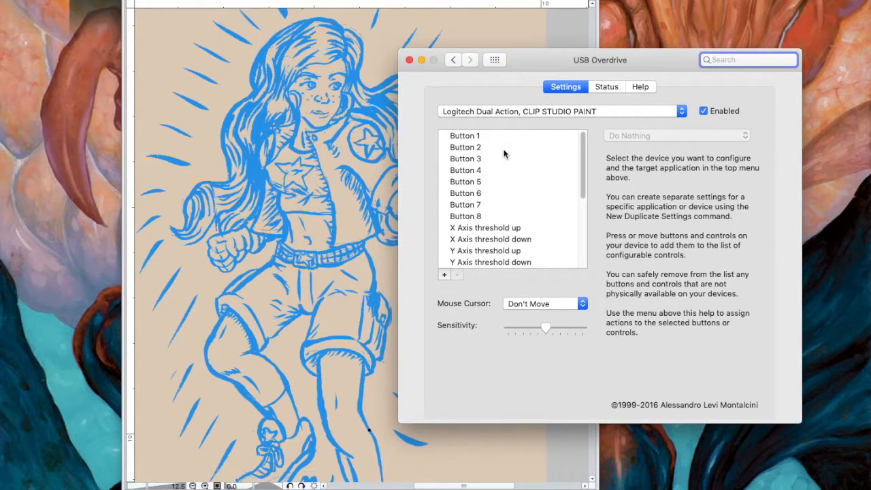
mouse_move(455, 124)
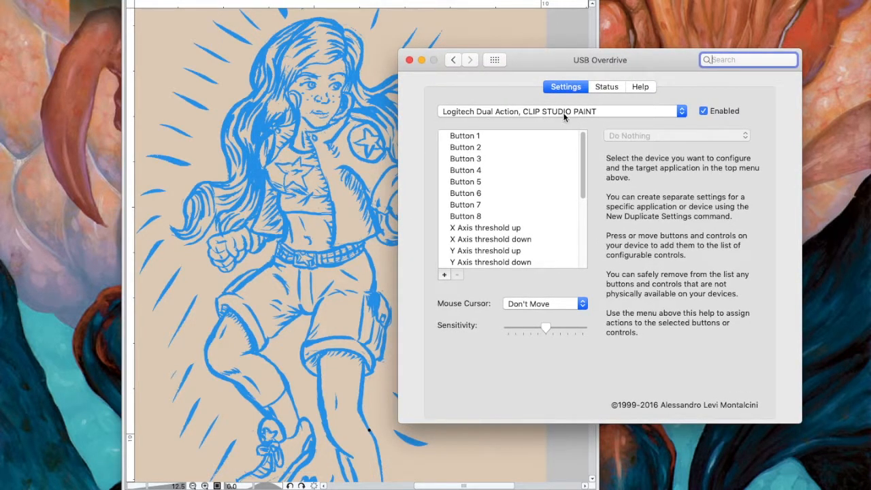
left_click(680, 110)
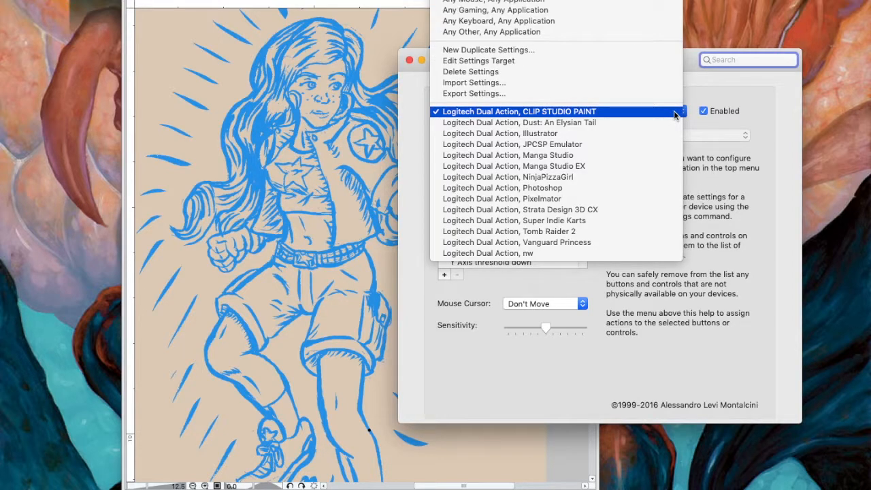
mouse_move(591, 198)
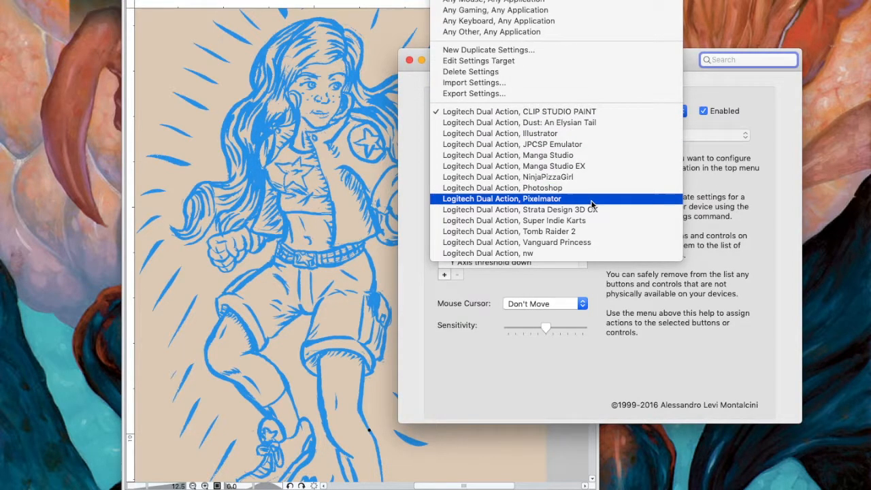
mouse_move(727, 148)
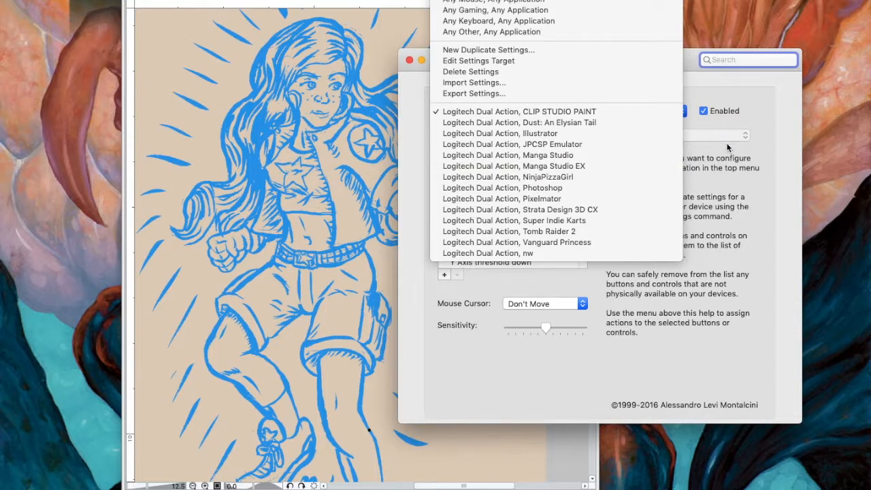
left_click(519, 111)
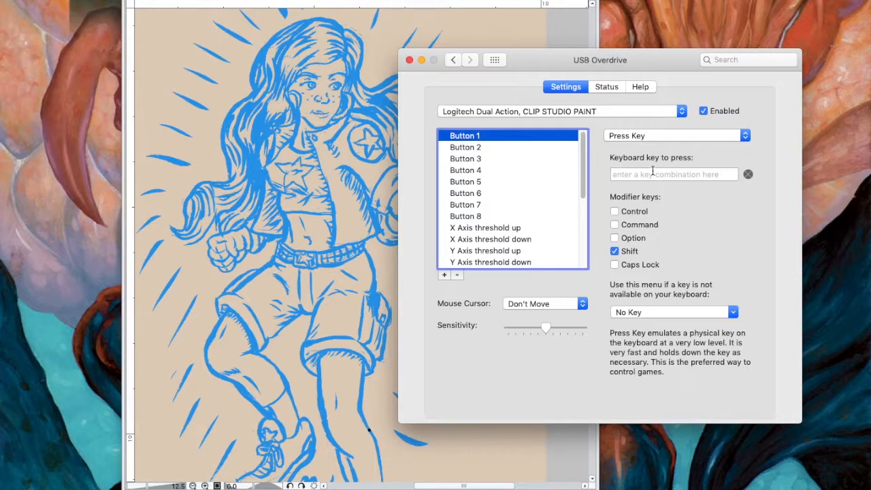
mouse_move(534, 194)
type("p")
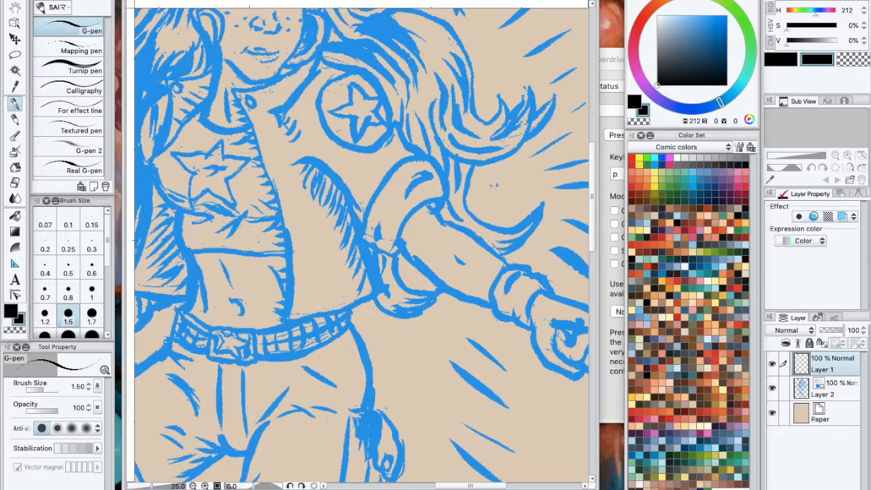
mouse_move(148, 147)
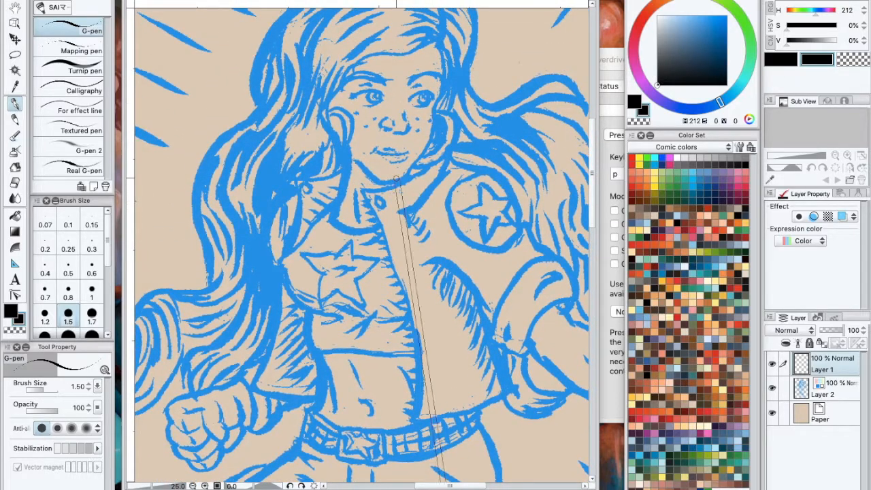
Step: Bring USB Overdrive forward and switch to the Strata Design 3D CX controller profile
left_click(84, 141)
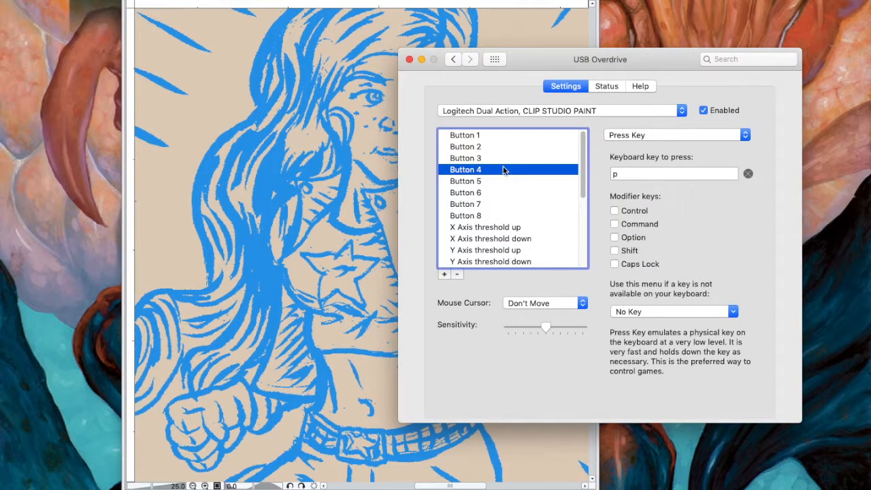
mouse_move(624, 121)
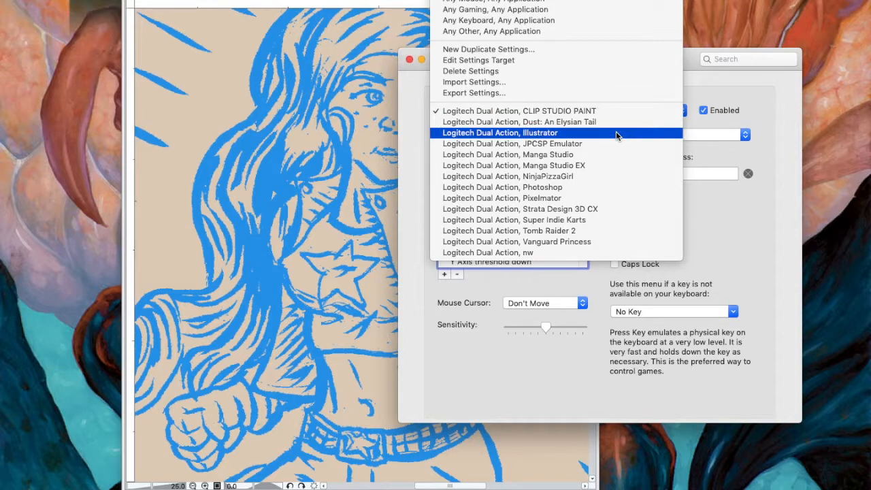
mouse_move(608, 170)
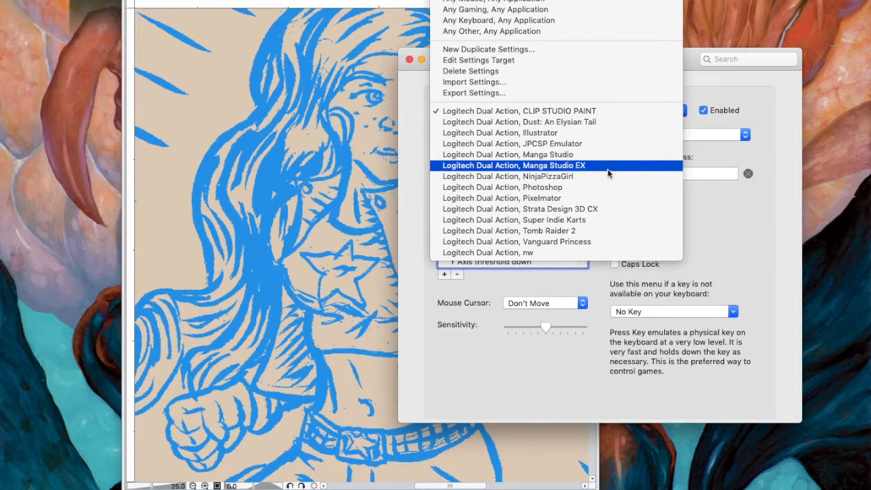
left_click(502, 186)
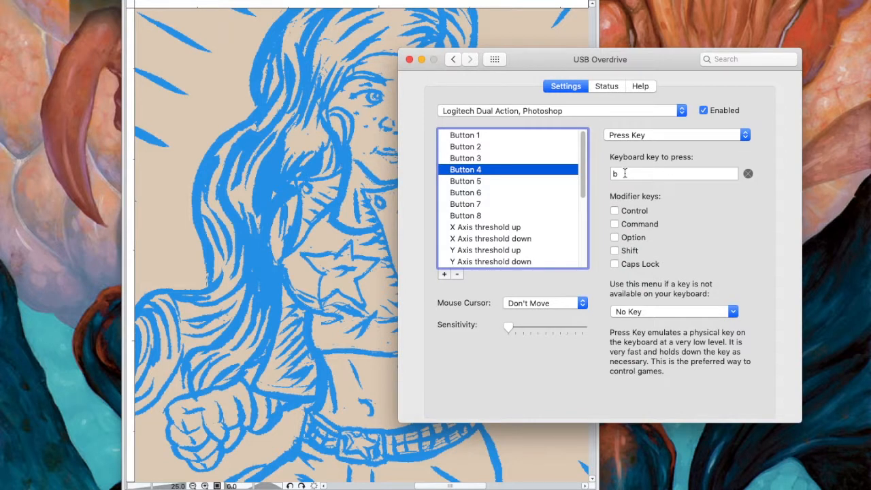
left_click(557, 110)
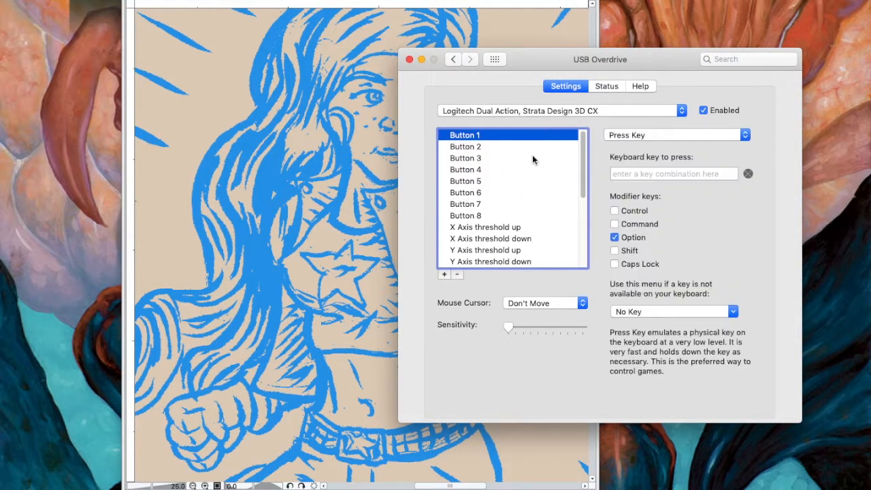
Step: Inspect the key mappings of Buttons 2, 4, 5 and 6, ending on Command+Q
left_click(465, 146)
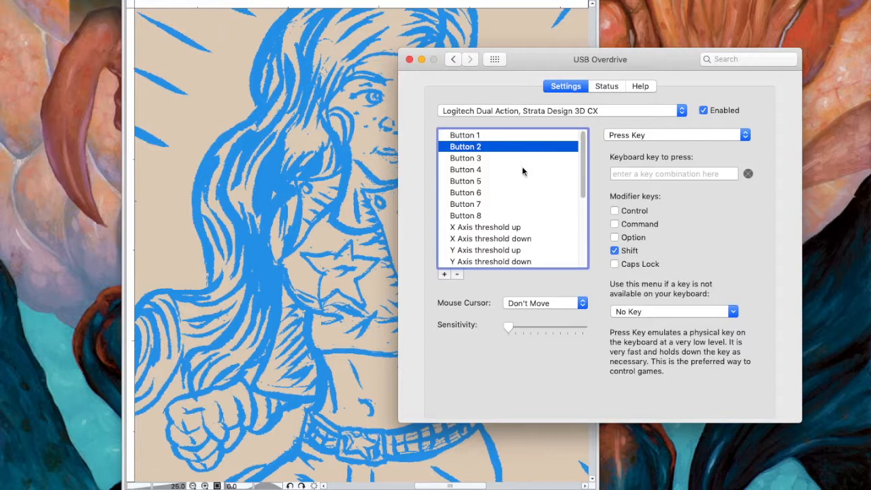
left_click(466, 170)
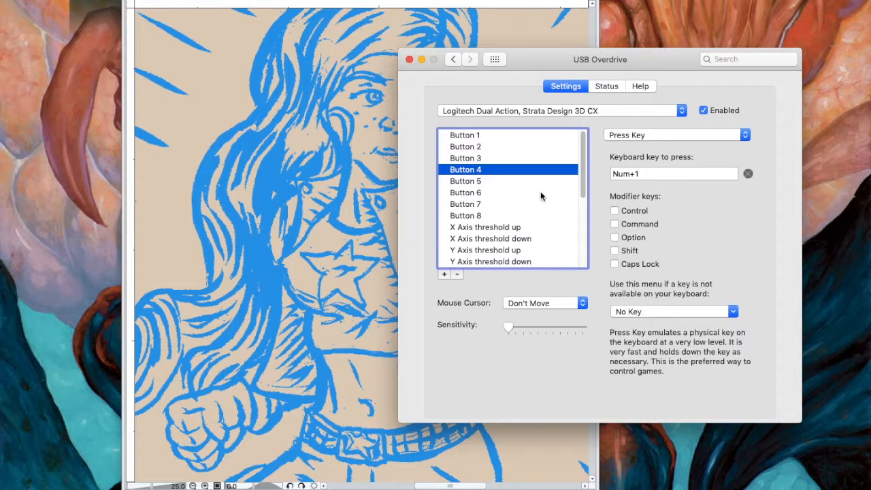
mouse_move(548, 169)
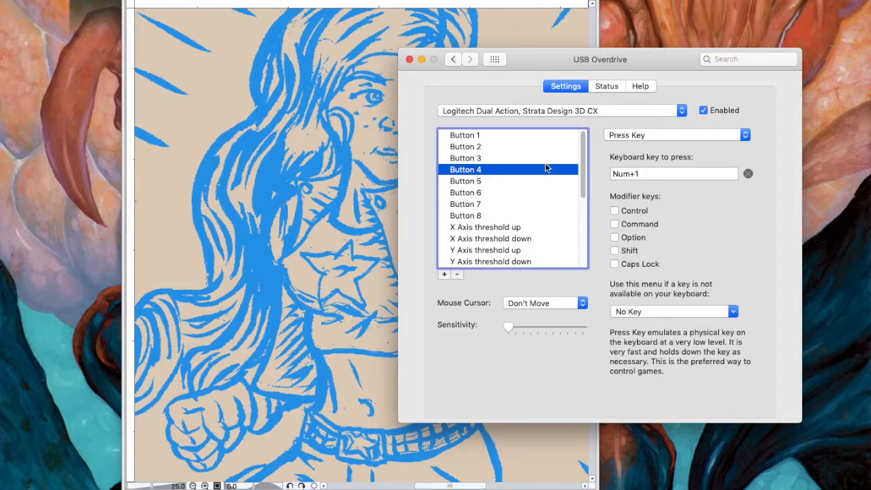
left_click(465, 181)
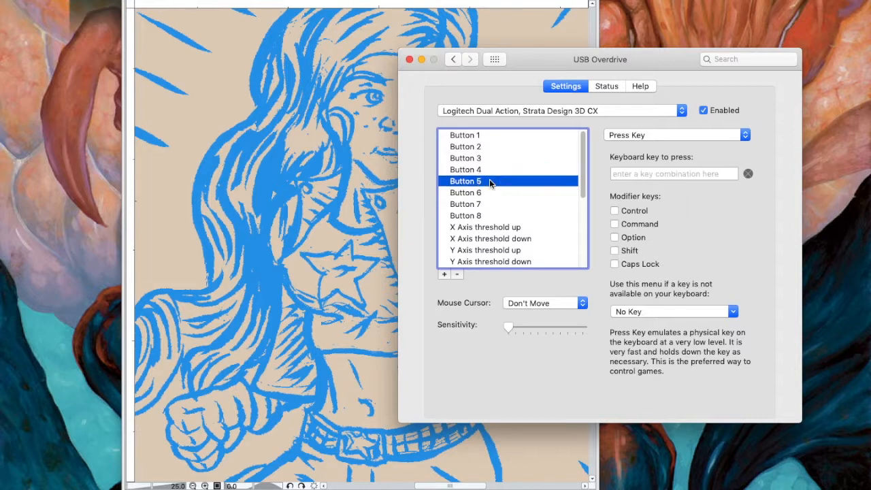
left_click(465, 192)
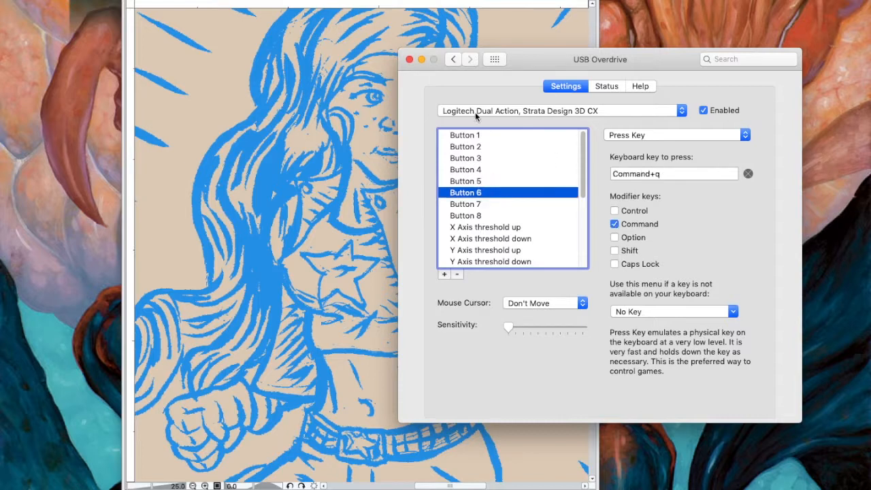
mouse_move(517, 206)
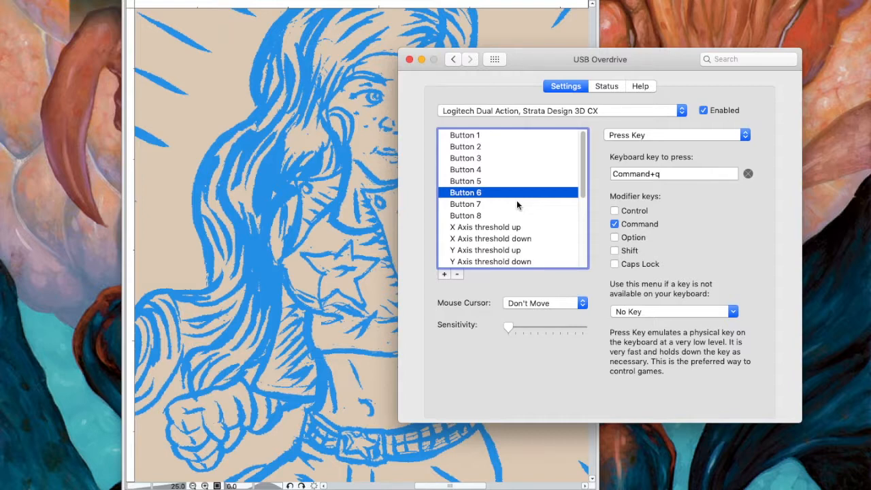
Step: Switch USB Overdrive to another application's saved controller profile
left_click(558, 110)
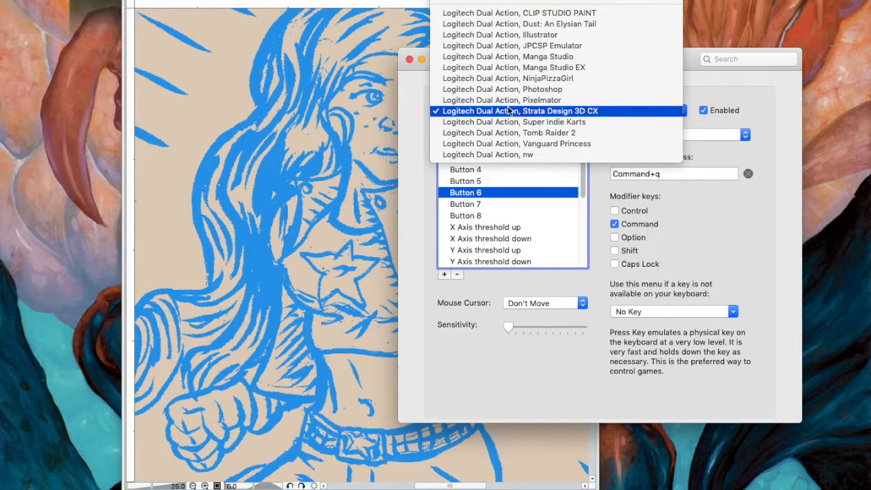
mouse_move(513, 122)
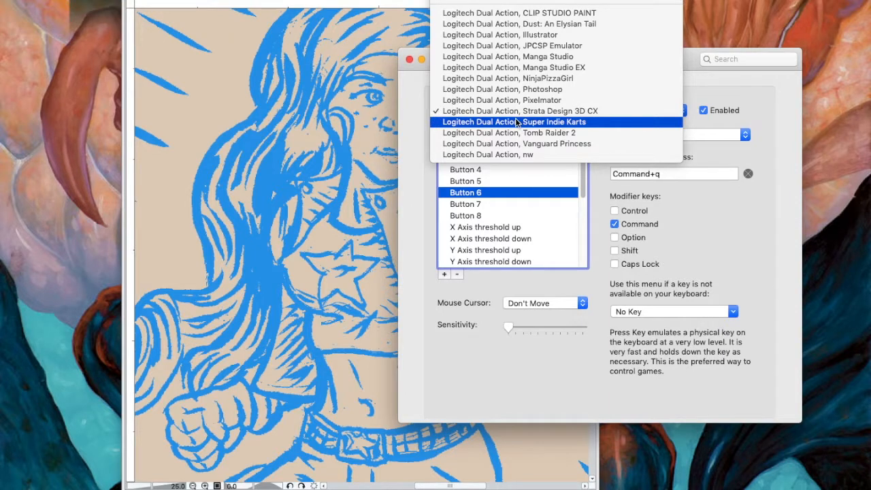
mouse_move(531, 67)
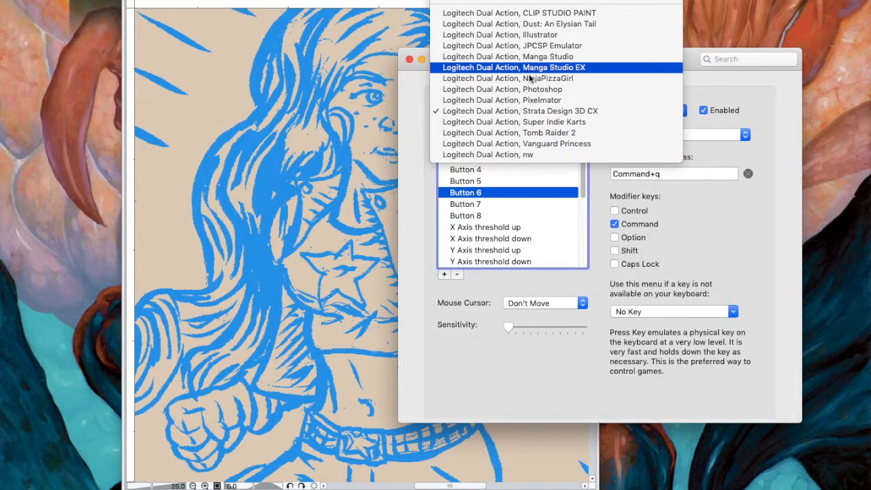
mouse_move(531, 89)
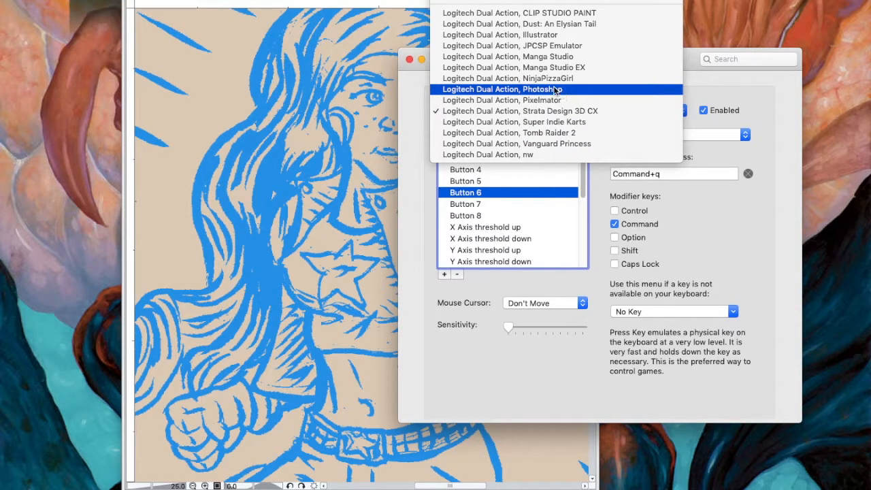
left_click(519, 110)
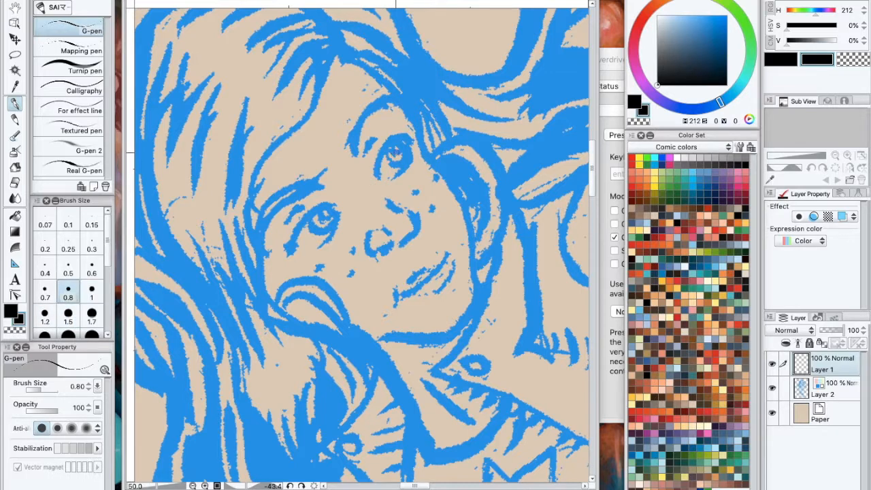
Step: Ink the upper eyelid, lower eye outline and nostril in black with the 0.7 G-pen
left_click_drag(408, 136, 381, 180)
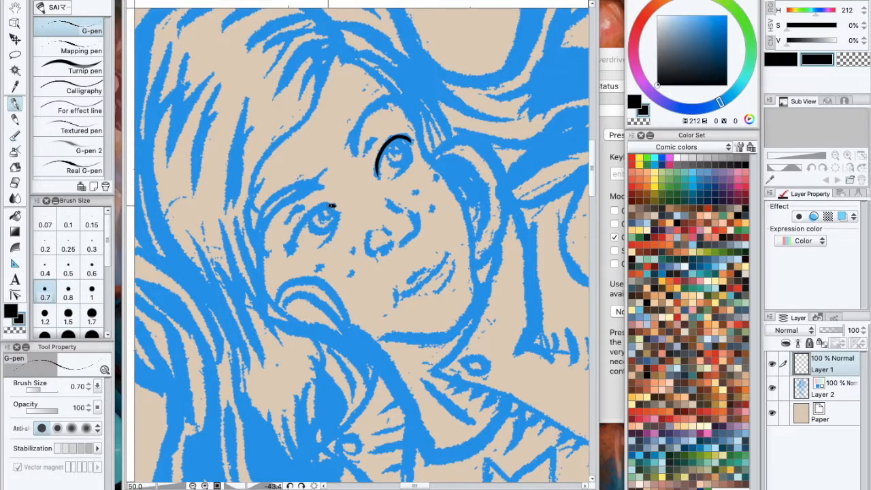
left_click_drag(334, 205, 292, 255)
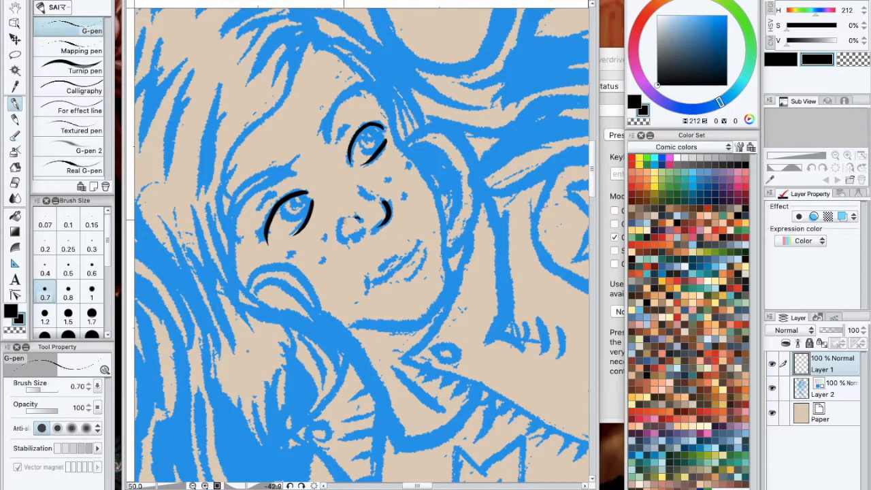
left_click_drag(353, 224, 360, 238)
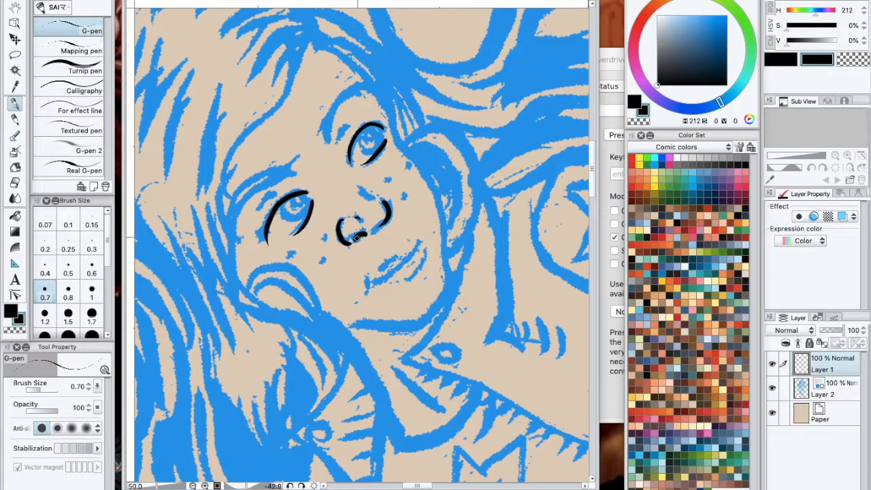